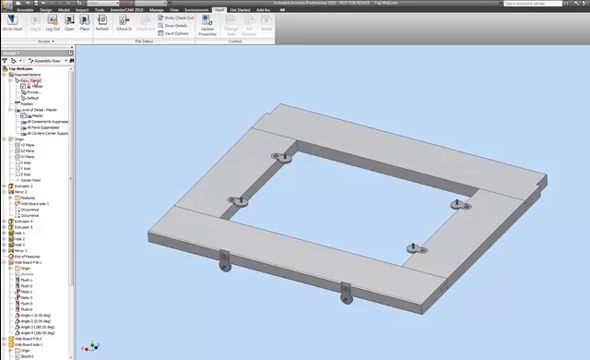
- Lock the 'Hardware off' design view representation from the browser context menu
right_click(30, 80)
text(Hardware off)
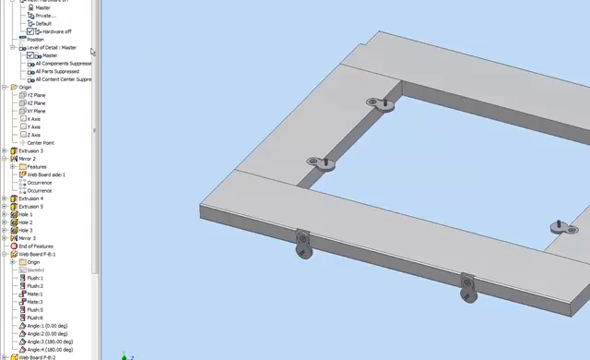
scroll(down, 3)
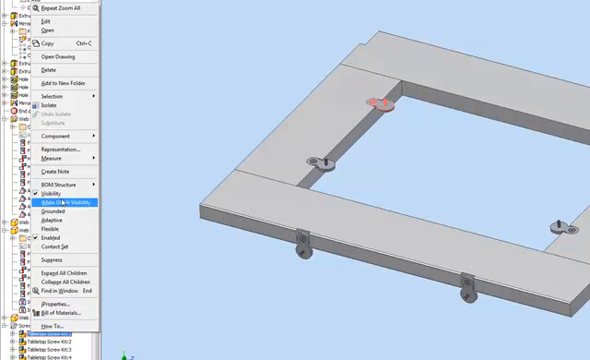
click(62, 204)
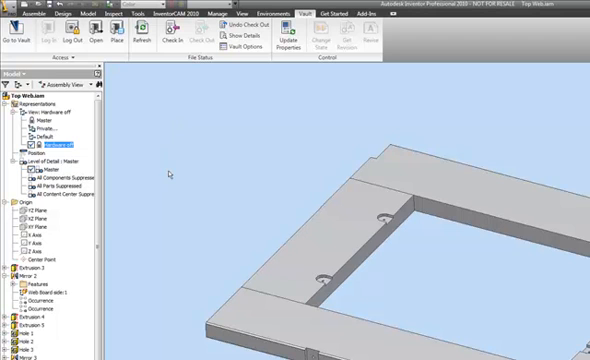
mouse_move(244, 188)
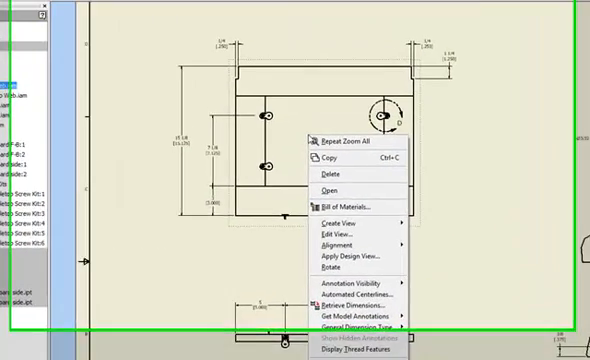
- Apply the 'Hardware off' design view to the assembly drawing views so the nut plate hardware disappears
click(360, 258)
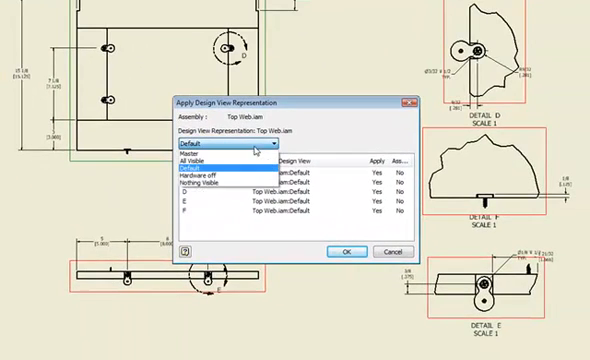
click(220, 186)
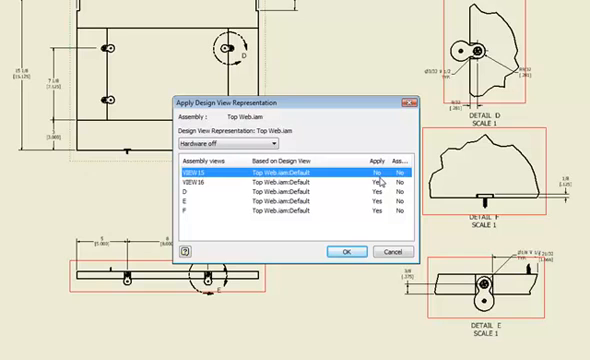
click(376, 180)
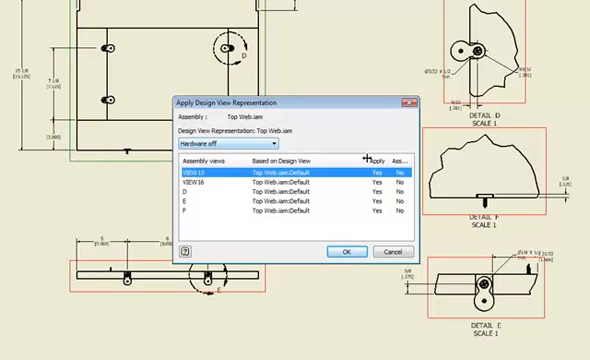
click(196, 184)
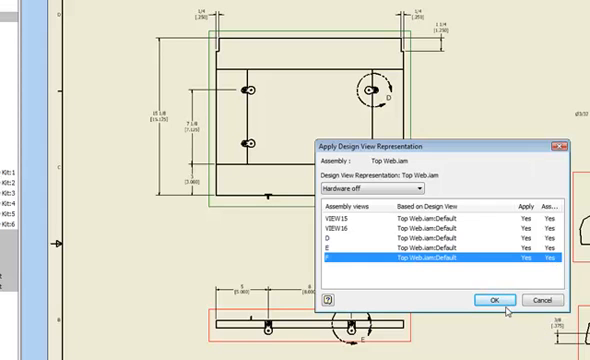
click(492, 300)
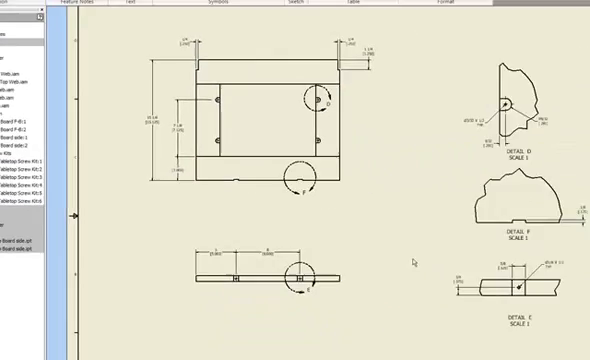